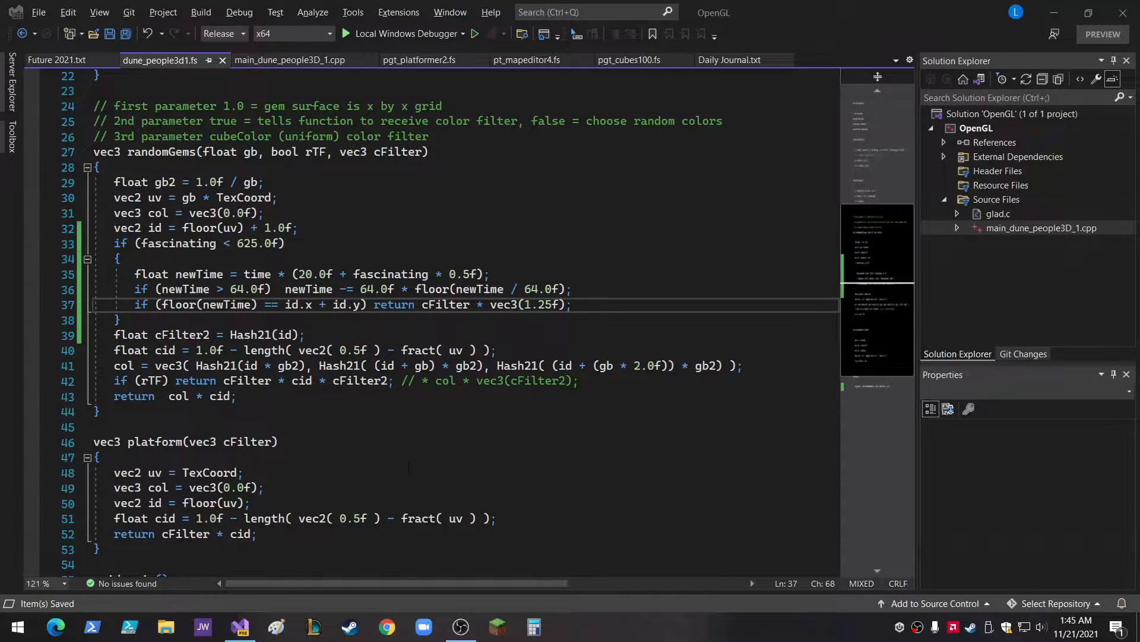
pyautogui.scroll(-3)
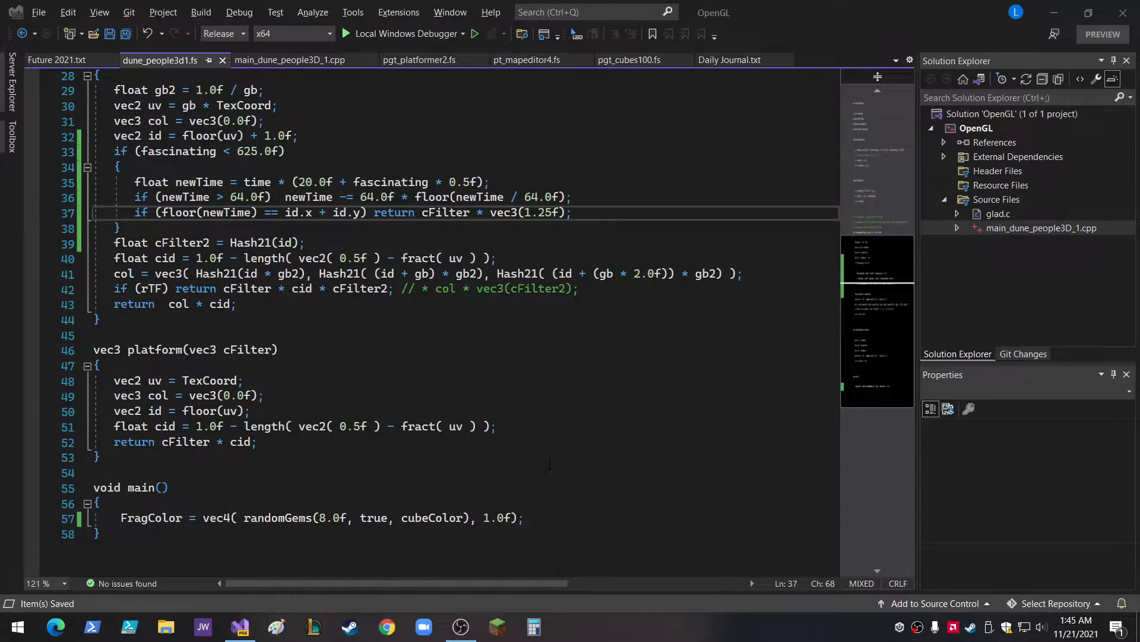